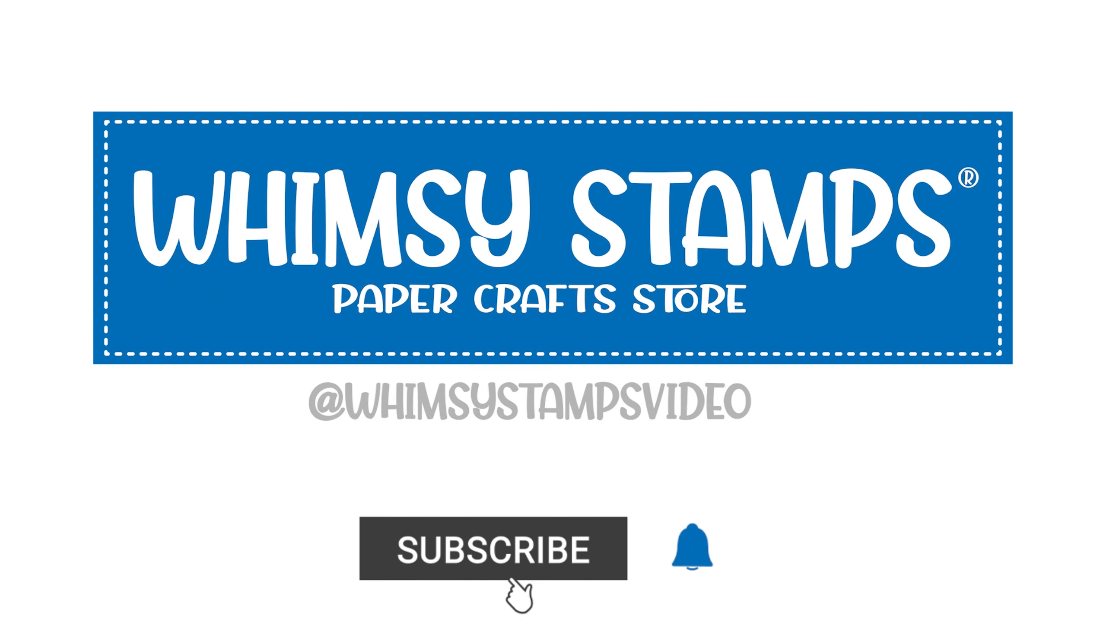
{"action": "left_click", "coordinate": [492, 549]}
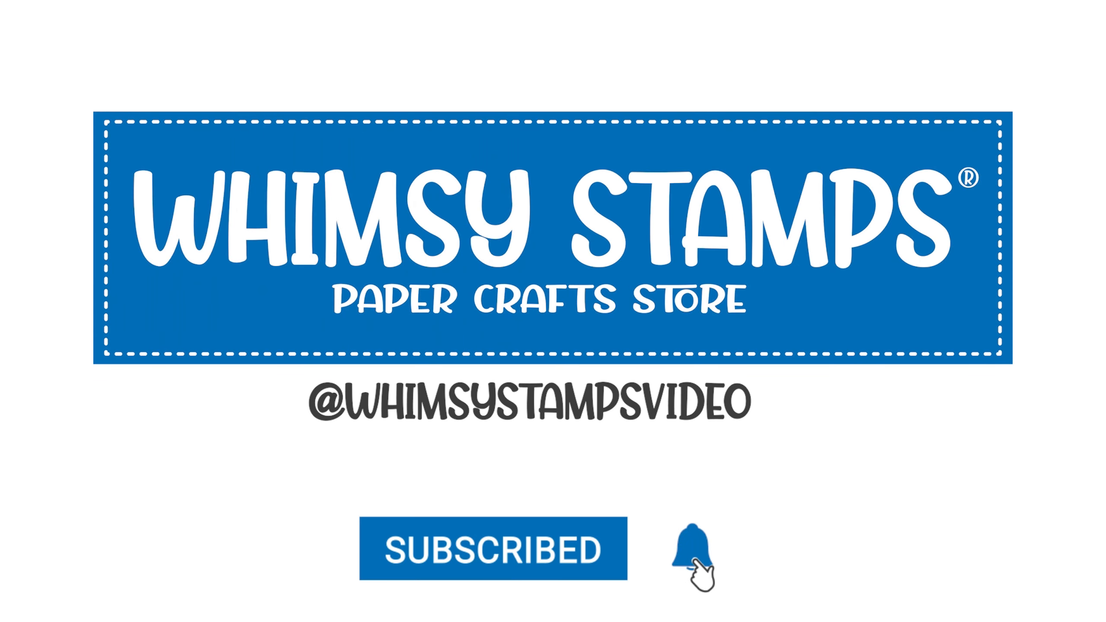